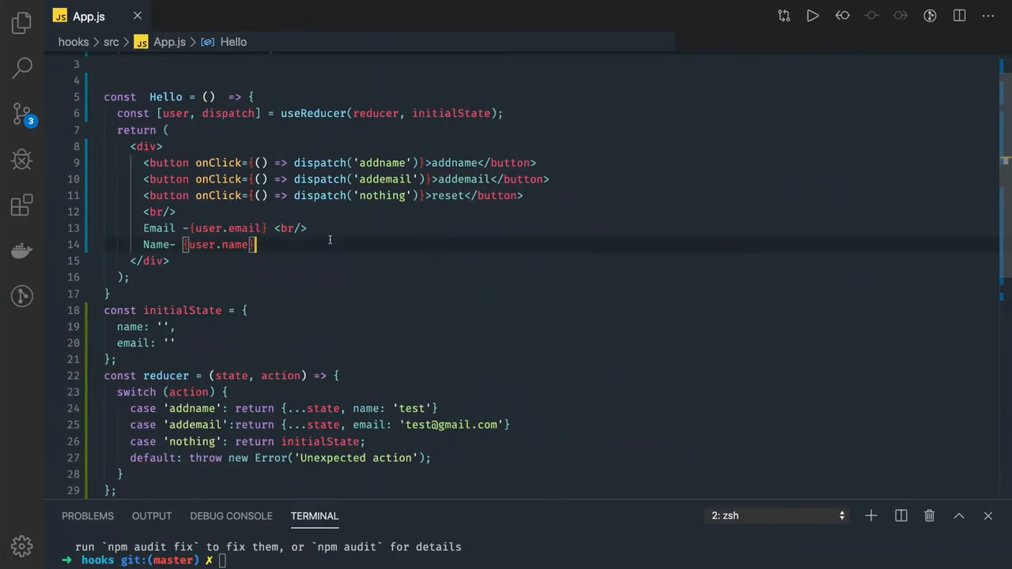
# - Insert an empty <form></form> element at the top of the Hello component's div
pyautogui.click(386, 179)
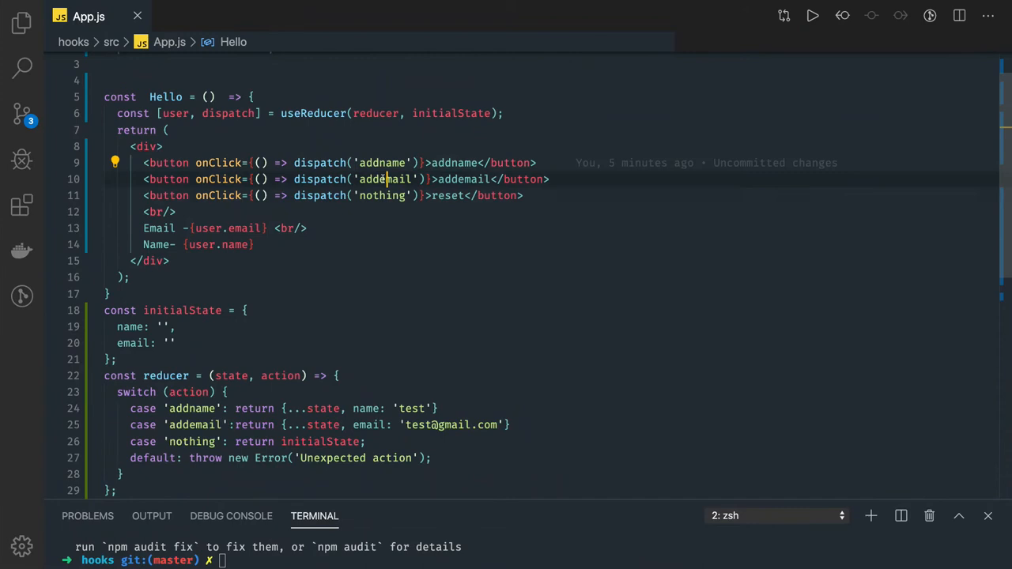
pyautogui.scroll(-3)
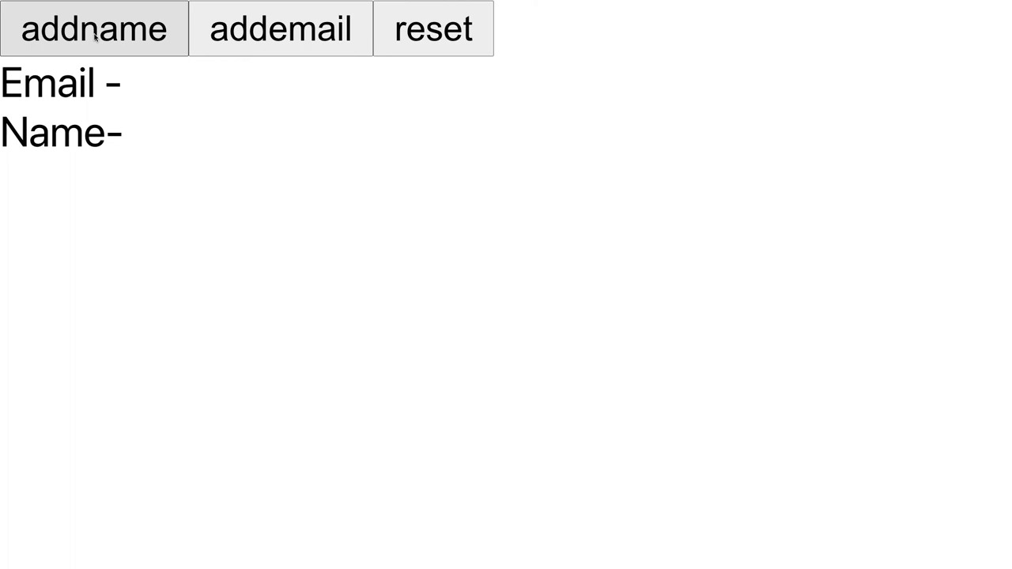
pyautogui.moveTo(280, 28)
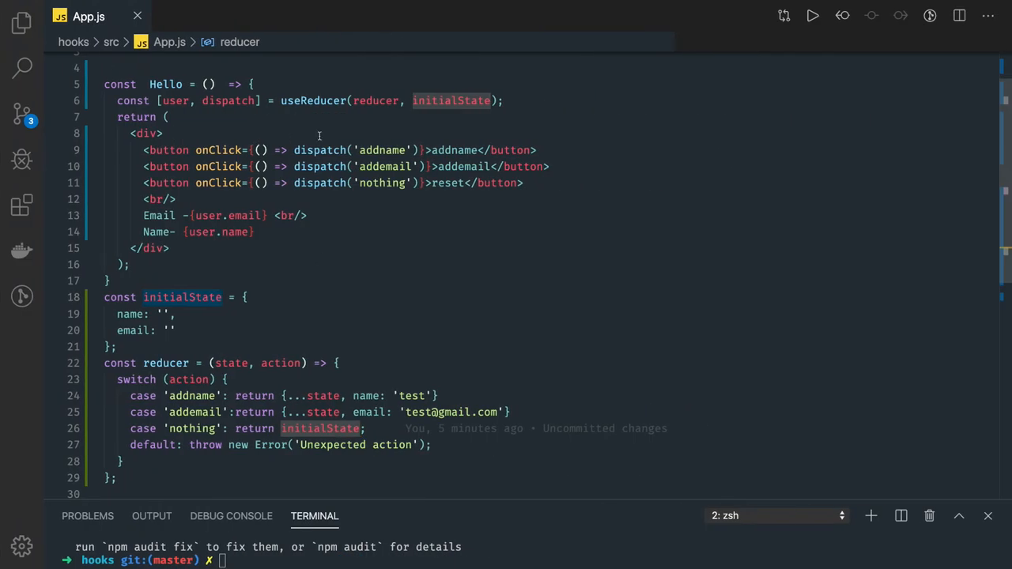
pyautogui.click(174, 313)
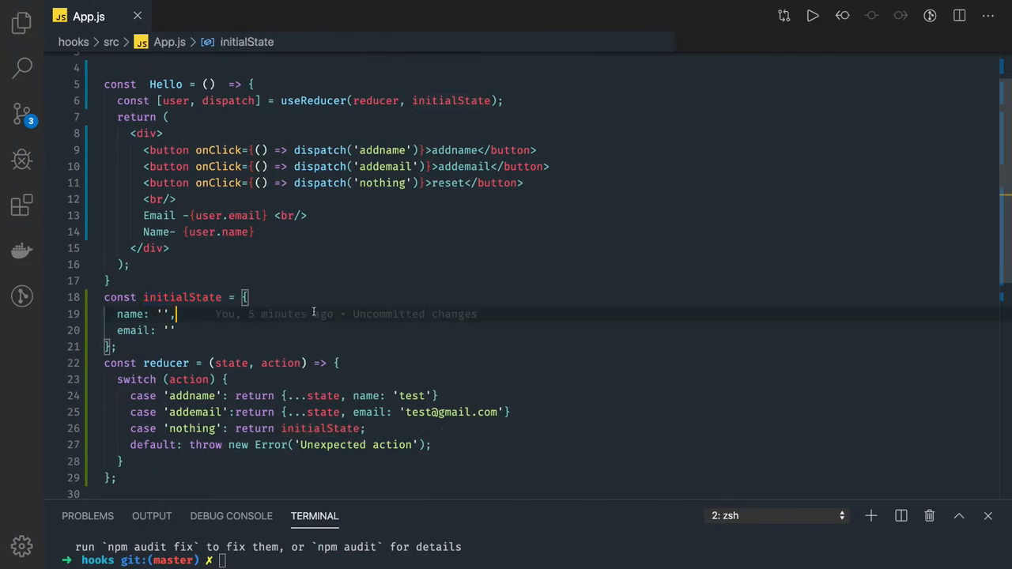
pyautogui.scroll(3)
pyautogui.write('<form></form>')
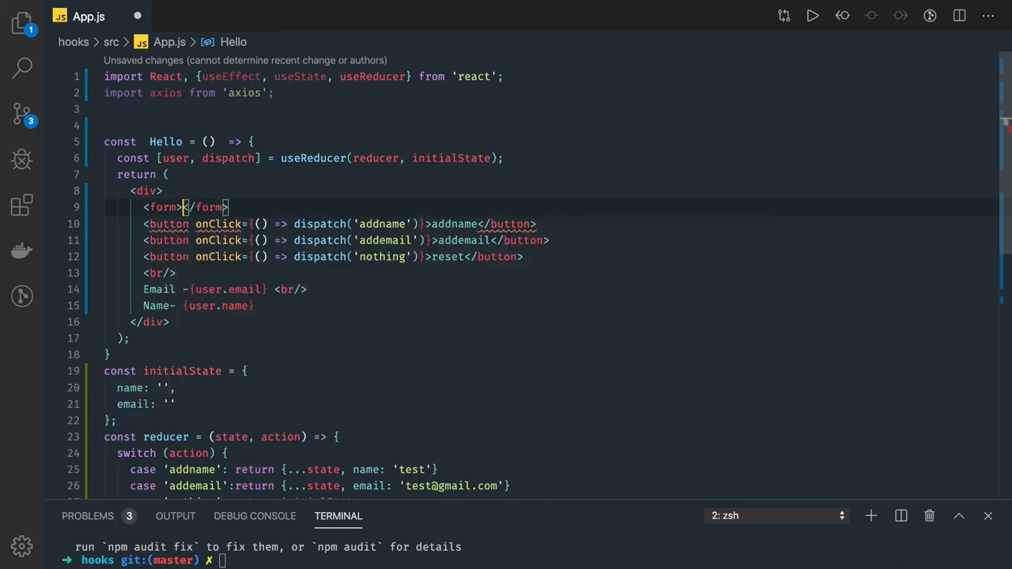
# - Add two <input type="text" onChange={} /> lines inside the form
pyautogui.press('Enter')
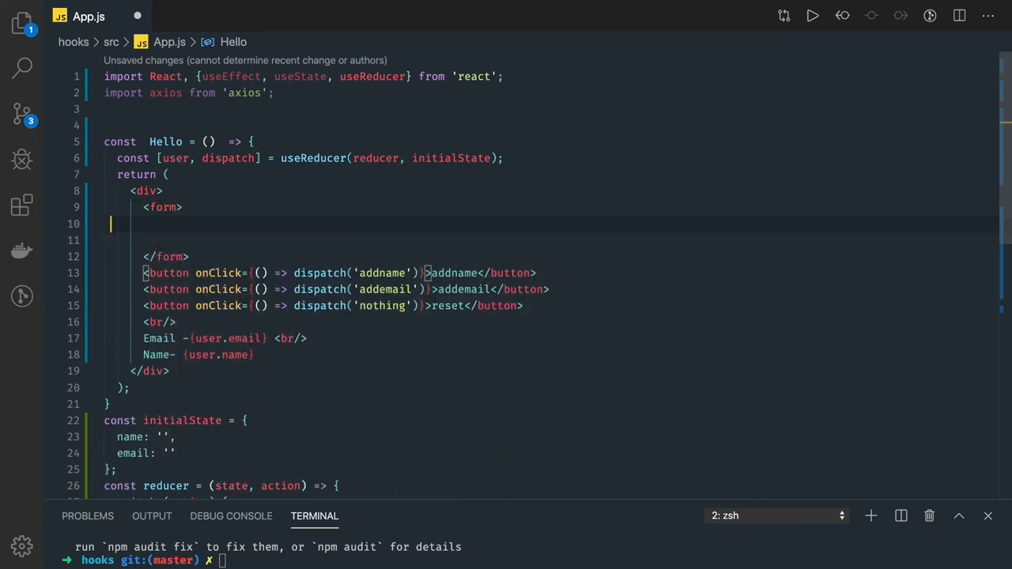
pyautogui.write('<input type="')
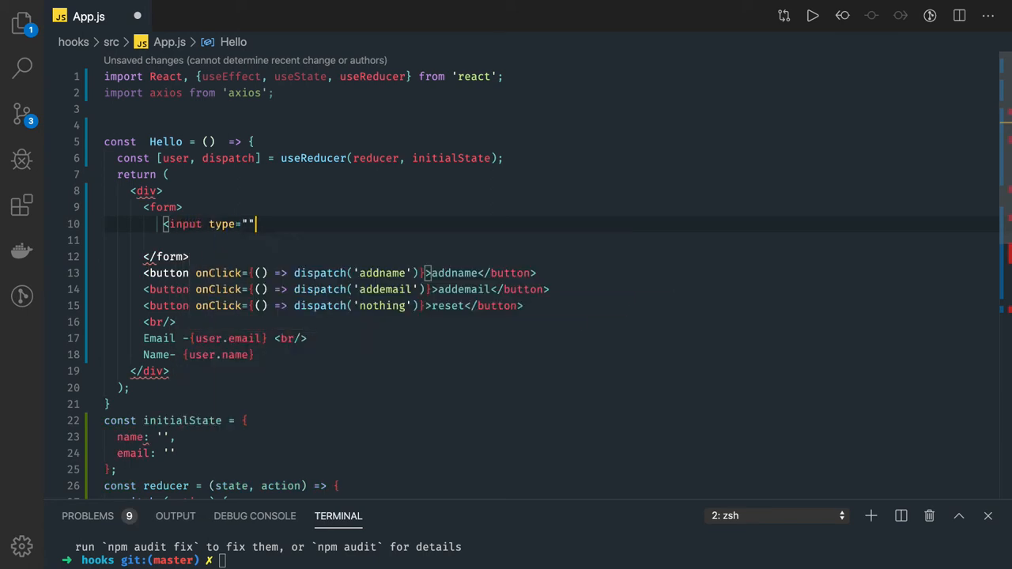
pyautogui.write('text')
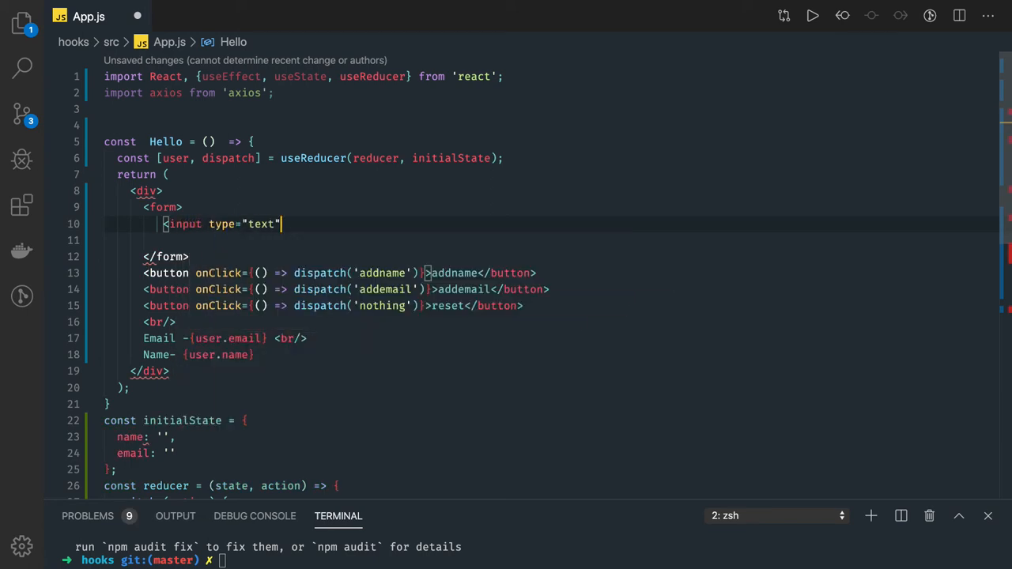
pyautogui.write('onChange={} />')
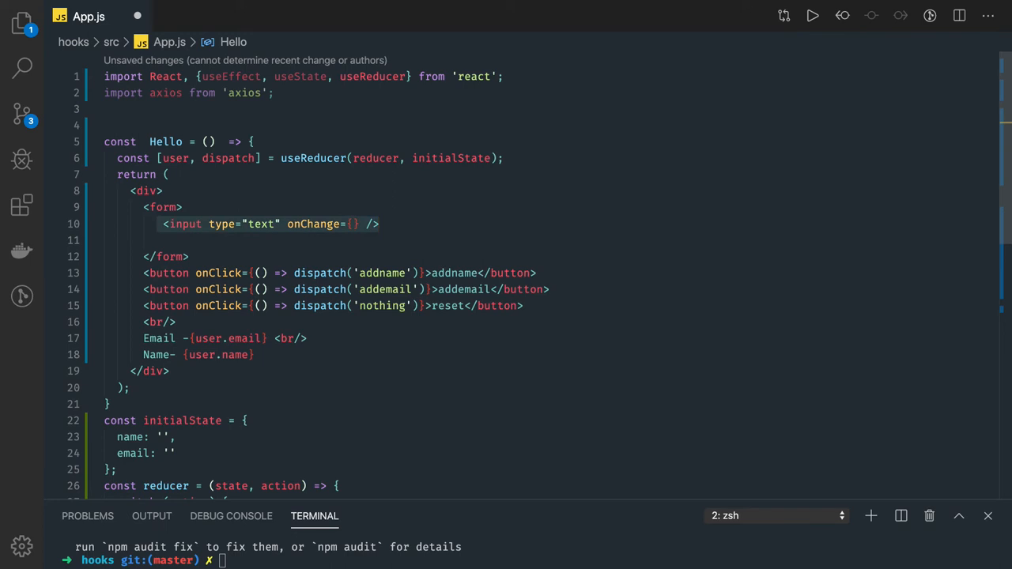
pyautogui.write('<input type="text" onChange={} />')
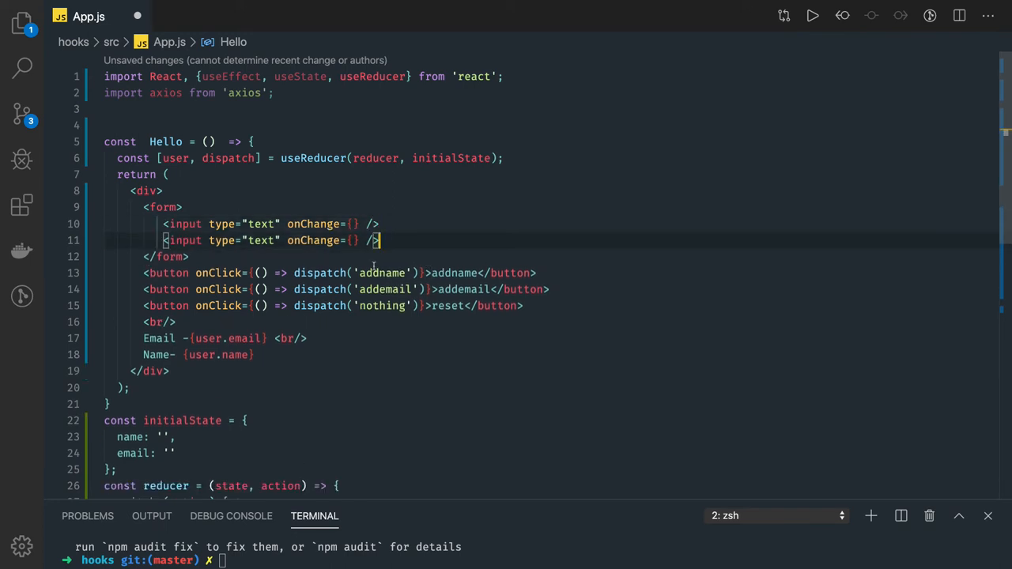
pyautogui.moveTo(319, 272)
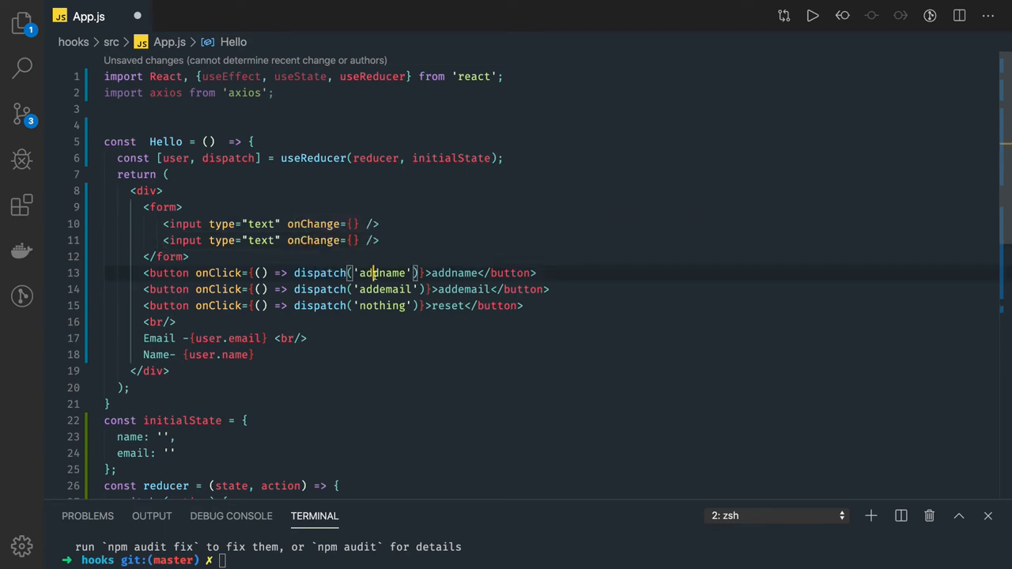
pyautogui.scroll(-3)
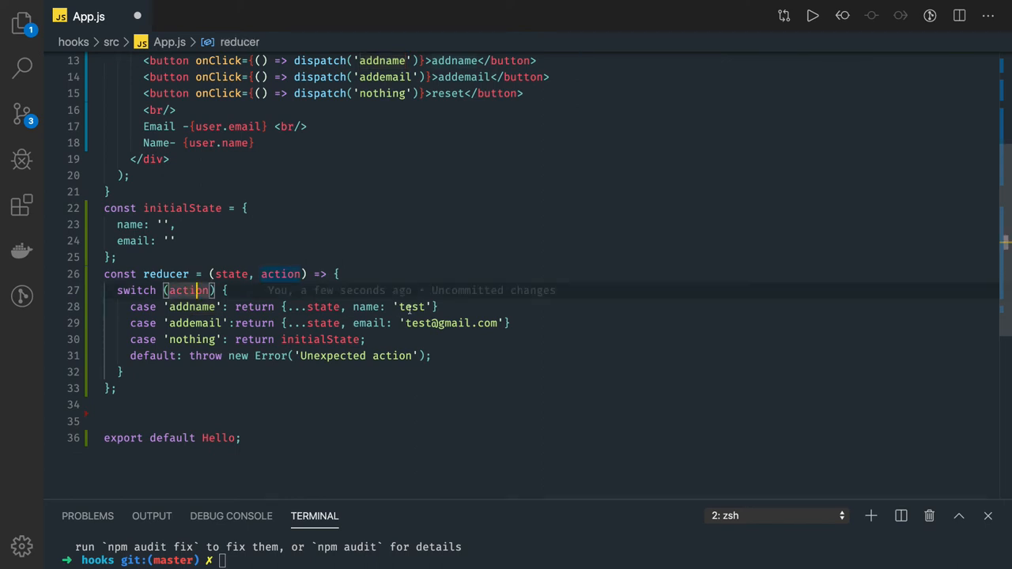
# - Replace the hard-coded name and email values in the reducer cases with action.payload
pyautogui.write('a')
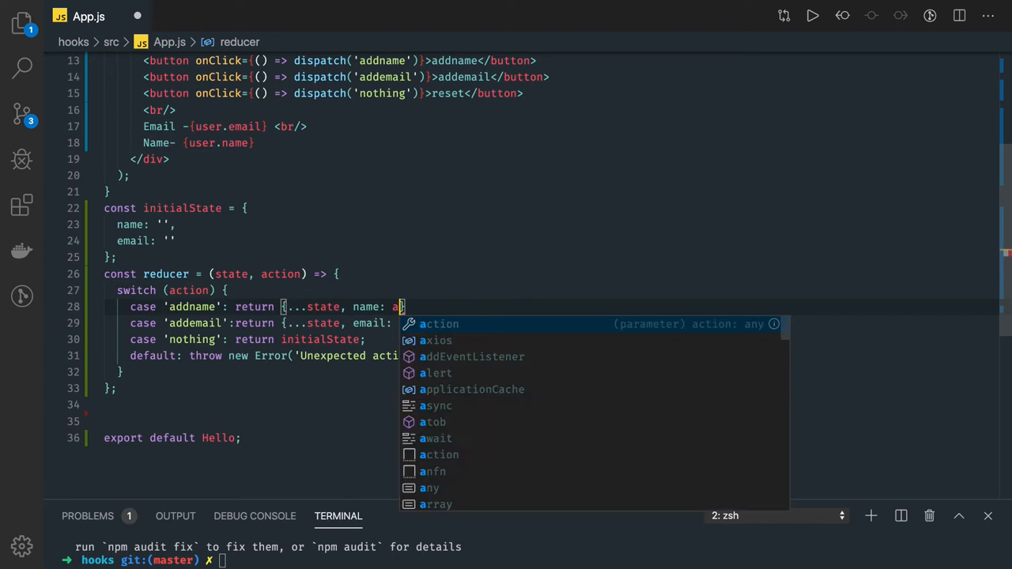
pyautogui.write('ction.p')
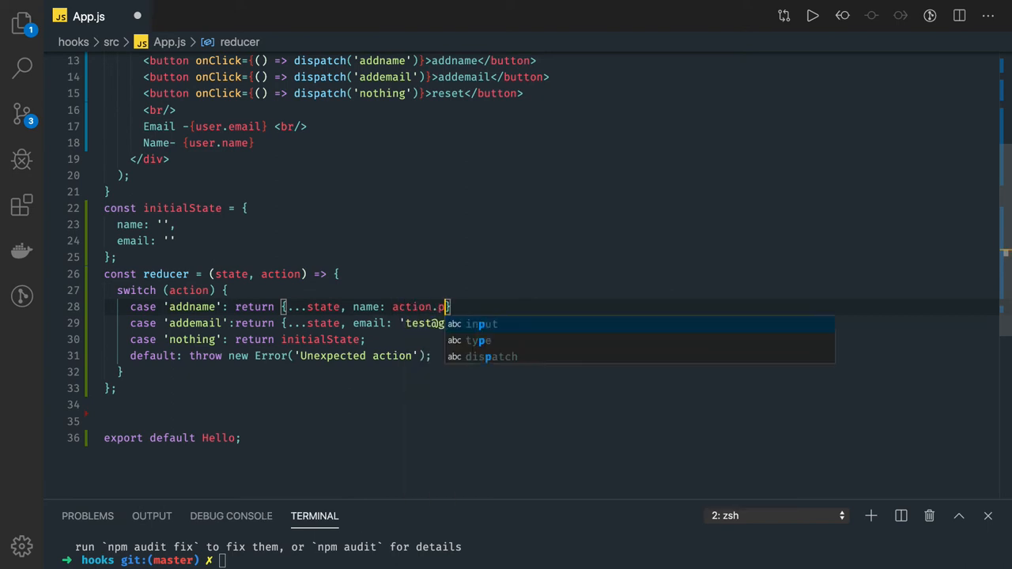
pyautogui.write('ay')
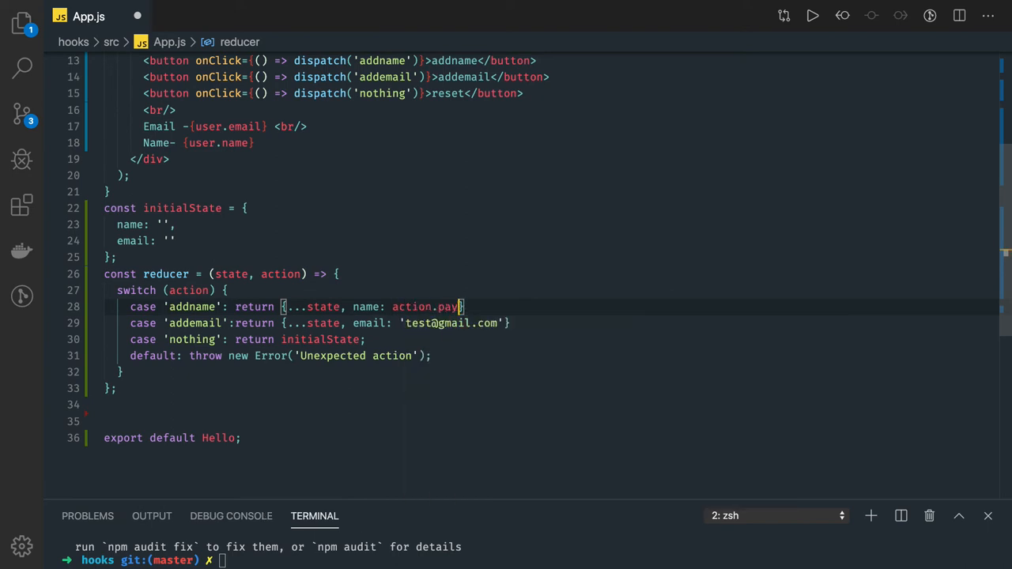
pyautogui.write('oad')
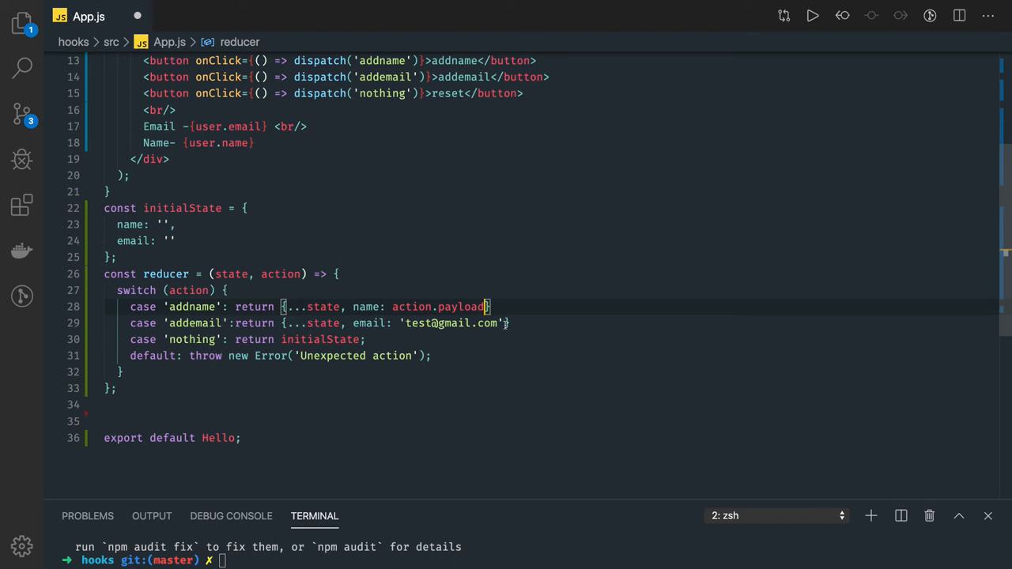
pyautogui.write('act')
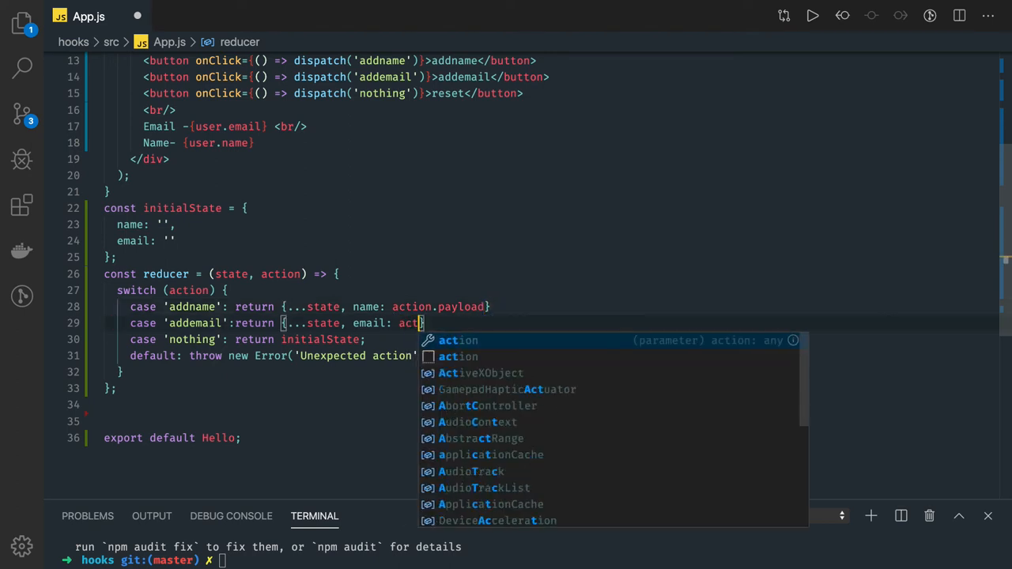
pyautogui.write('ion.payload')
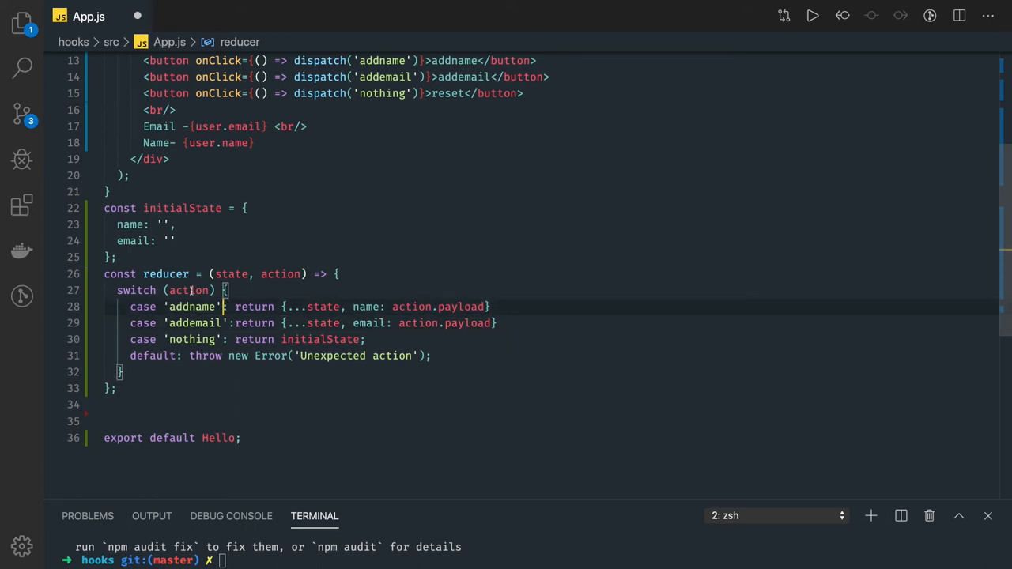
pyautogui.scroll(3)
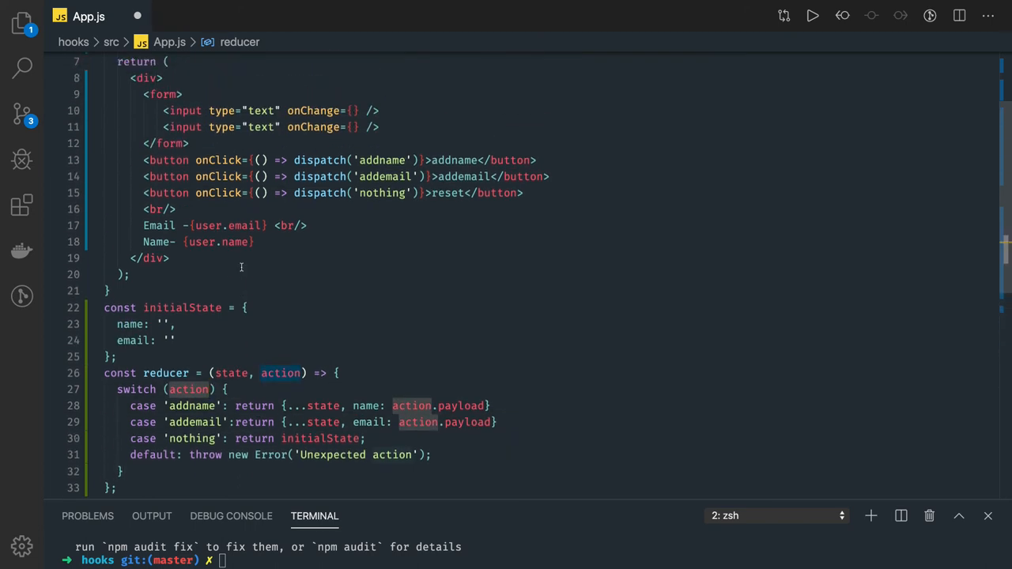
pyautogui.scroll(-3)
pyautogui.write('.name')
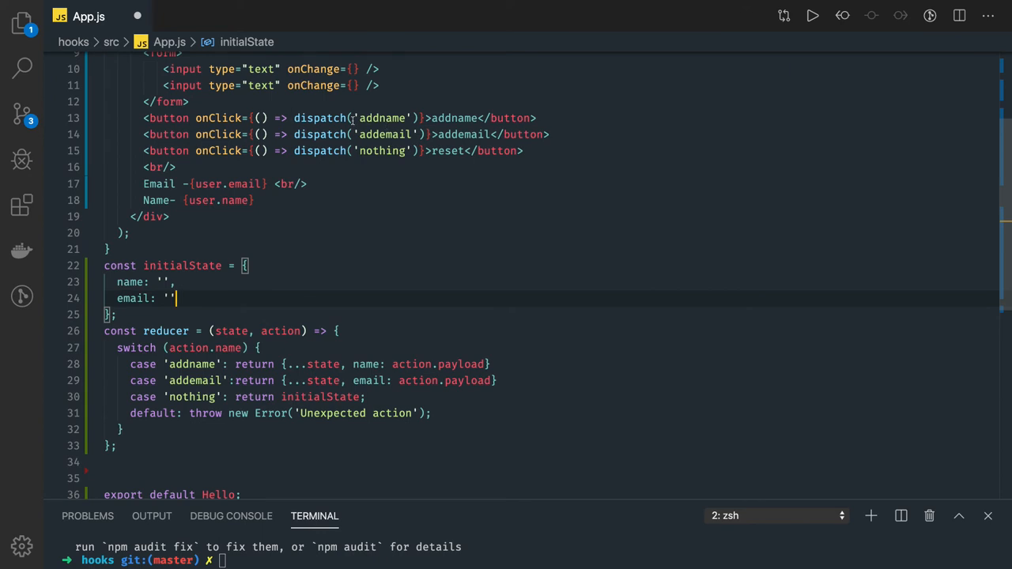
# - Change the reducer's switch condition from action to action.type
pyautogui.click(229, 348)
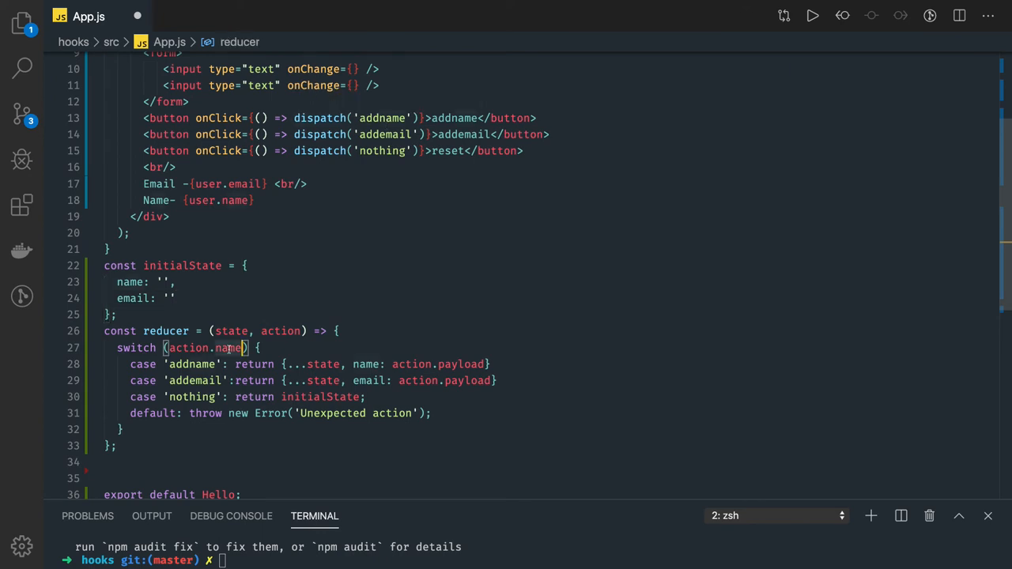
pyautogui.write('type')
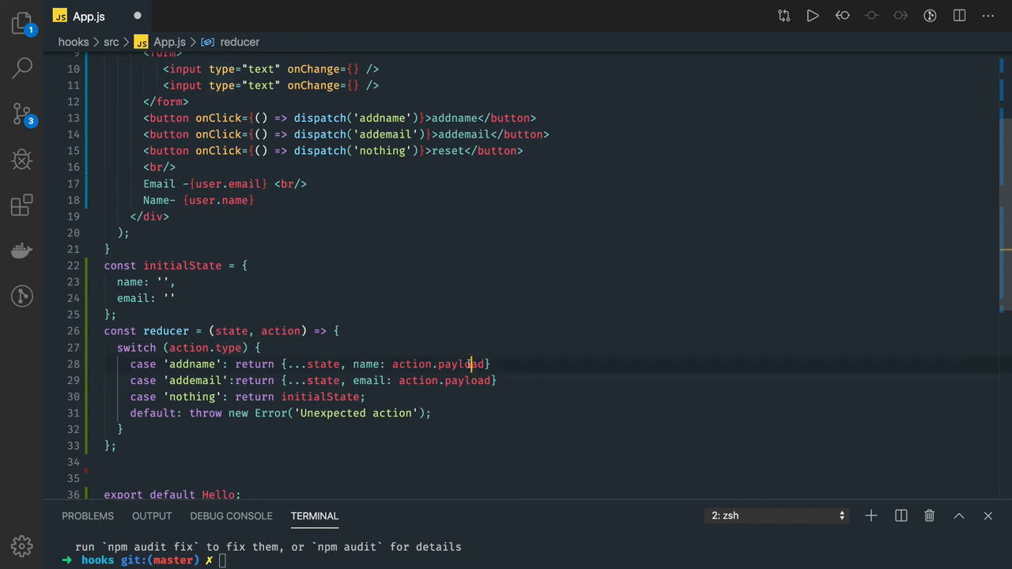
pyautogui.scroll(3)
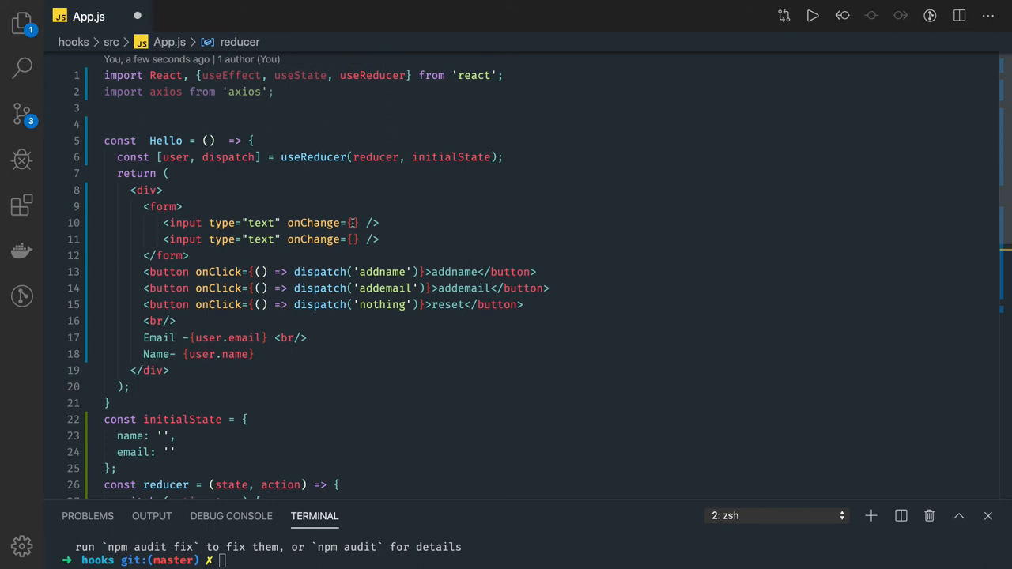
# - Wire the inputs' onChange handlers to handleNameCahnge and handleEmailCahnge
pyautogui.click(353, 222)
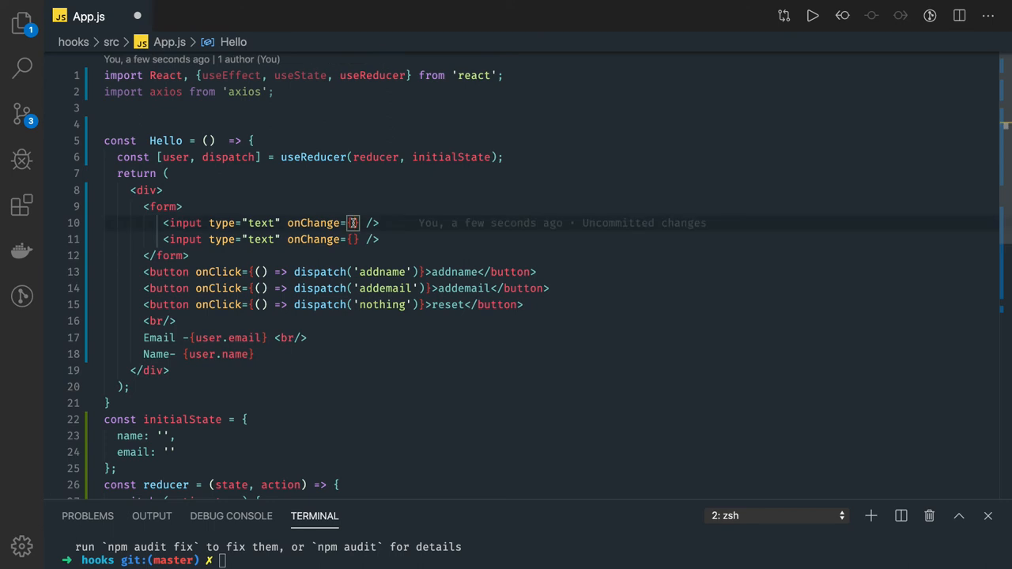
pyautogui.write('(e) =>')
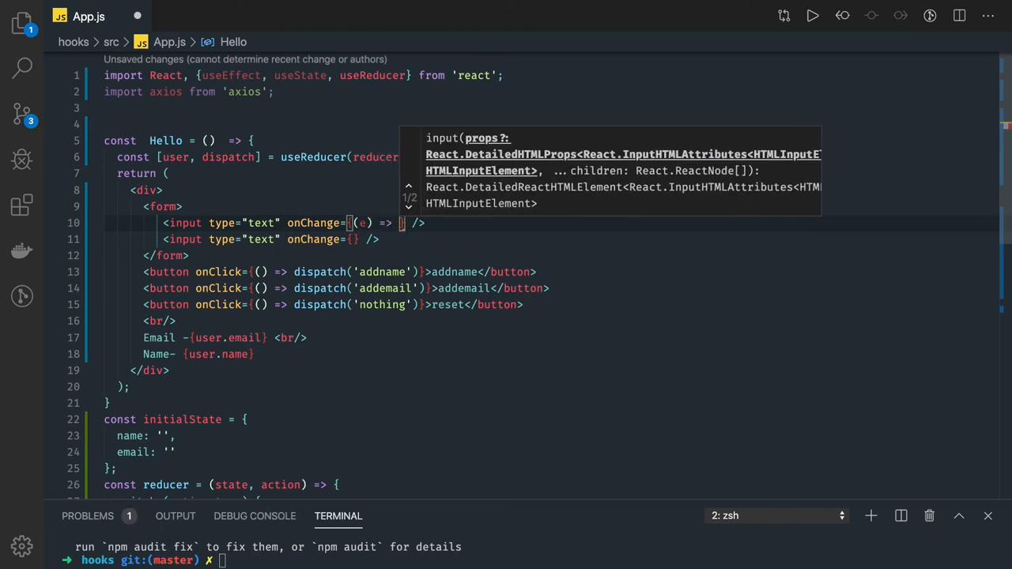
pyautogui.write('h')
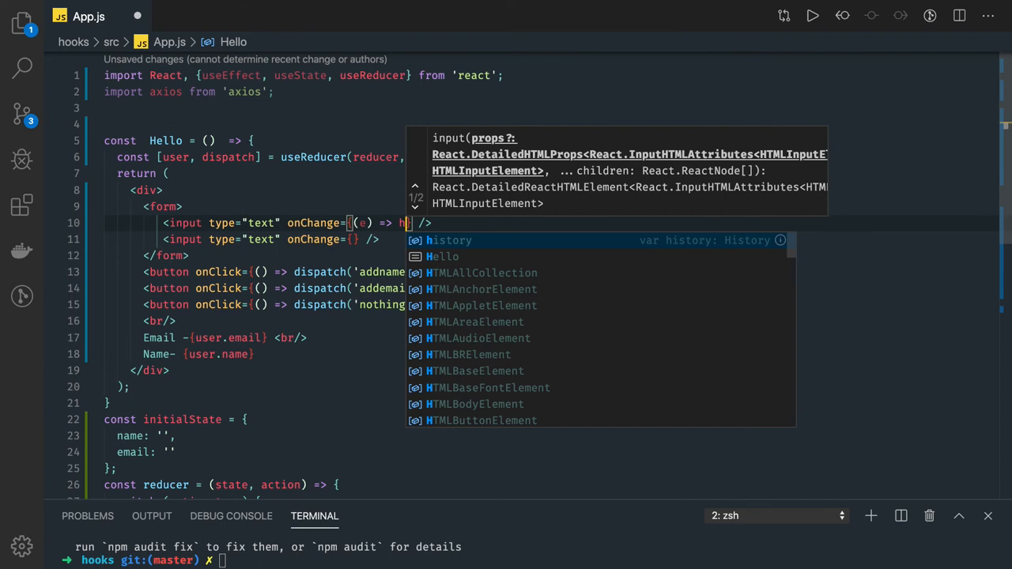
pyautogui.write('andleCahnge')
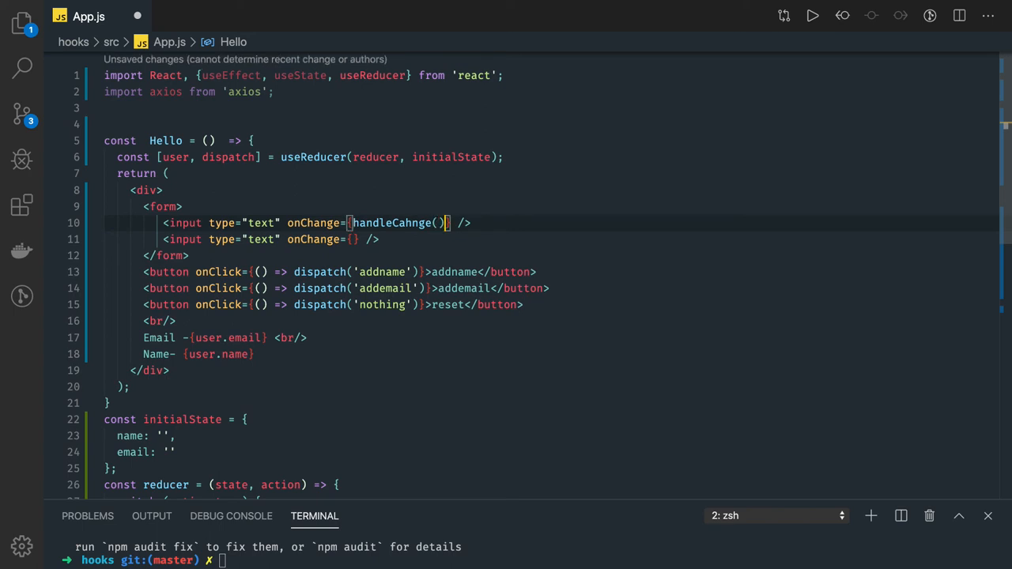
pyautogui.press('Backspace')
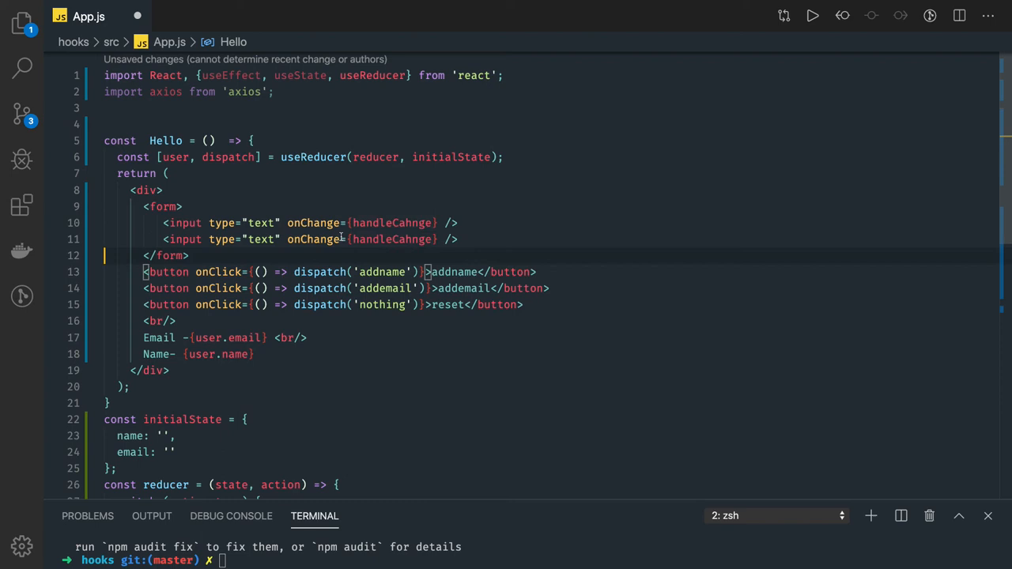
# - Give the inputs lowercase name attributes name="name" and name="email"
pyautogui.click(392, 221)
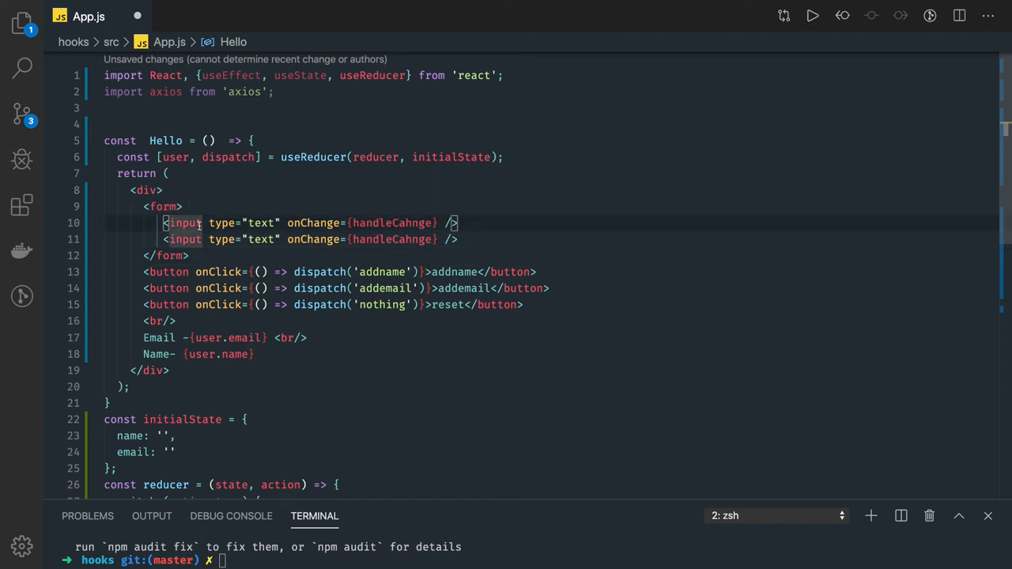
pyautogui.write('NAME="')
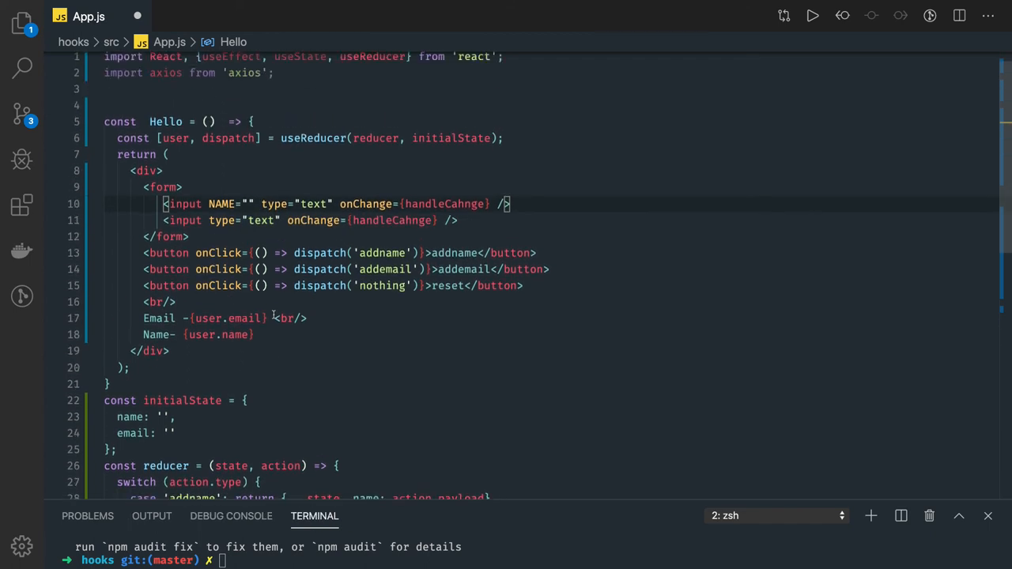
pyautogui.write('NAME')
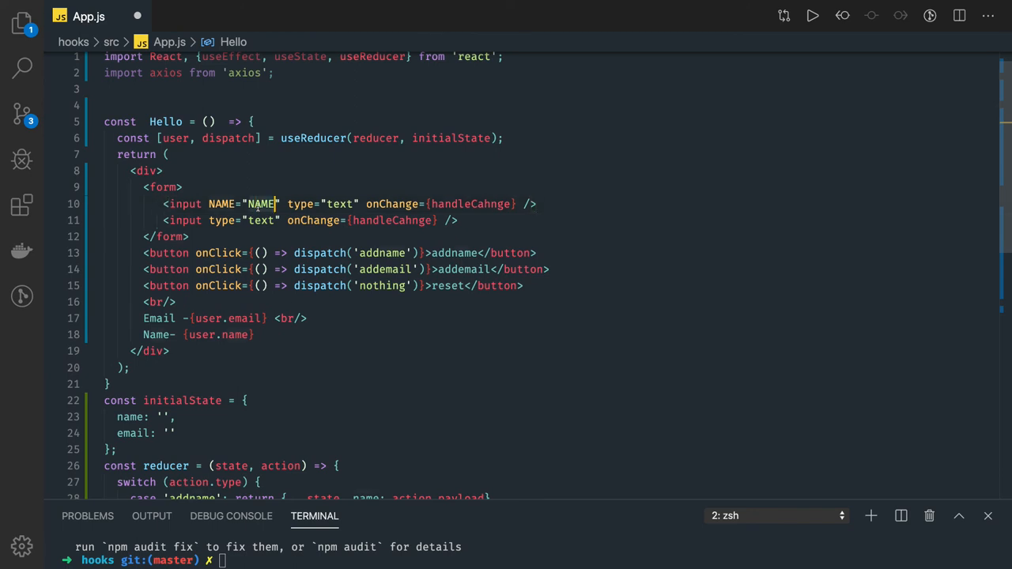
pyautogui.press('Backspace')
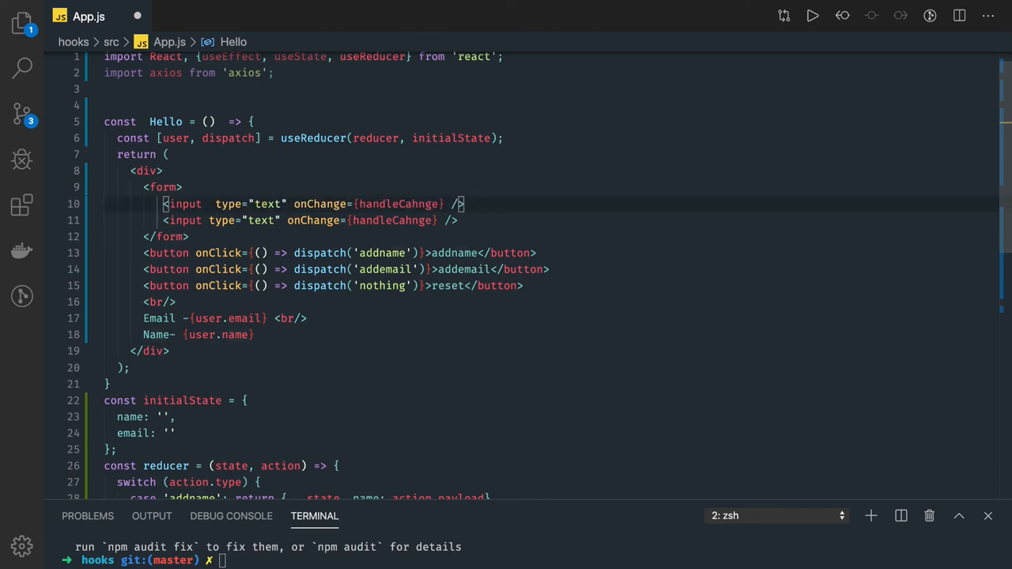
pyautogui.write('name="')
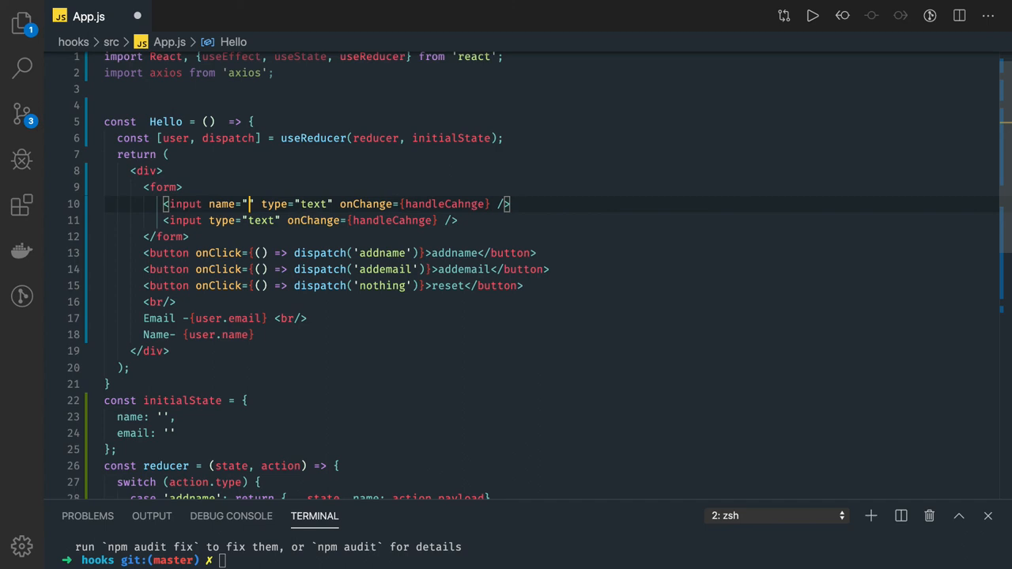
pyautogui.write('name')
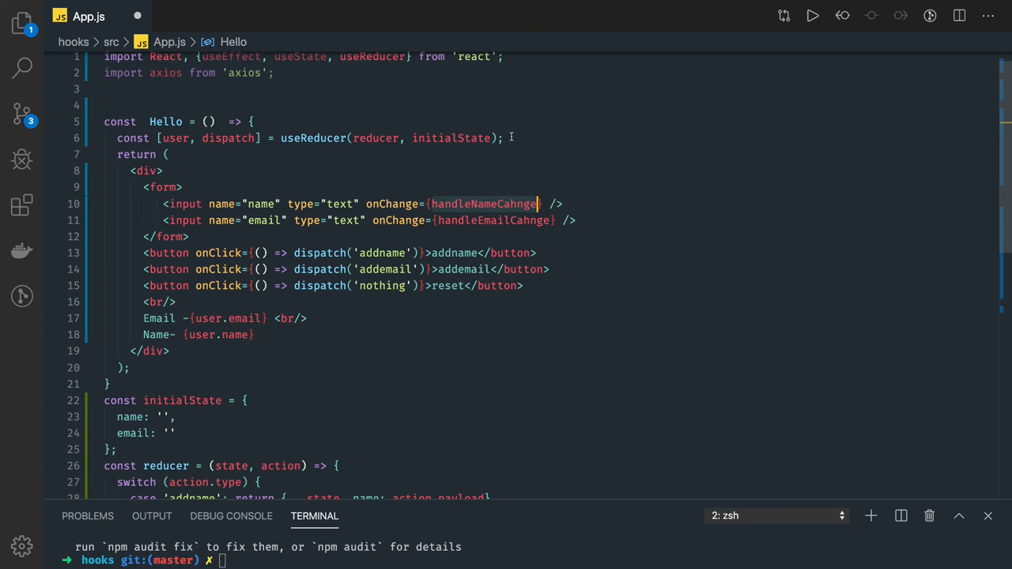
# - Write const handleNameCahnge = (e) => dispatch({type: 'addname', payload: e.target.value}), duplicated as handleEmailCahnge
pyautogui.write('const handleNameCahnge')
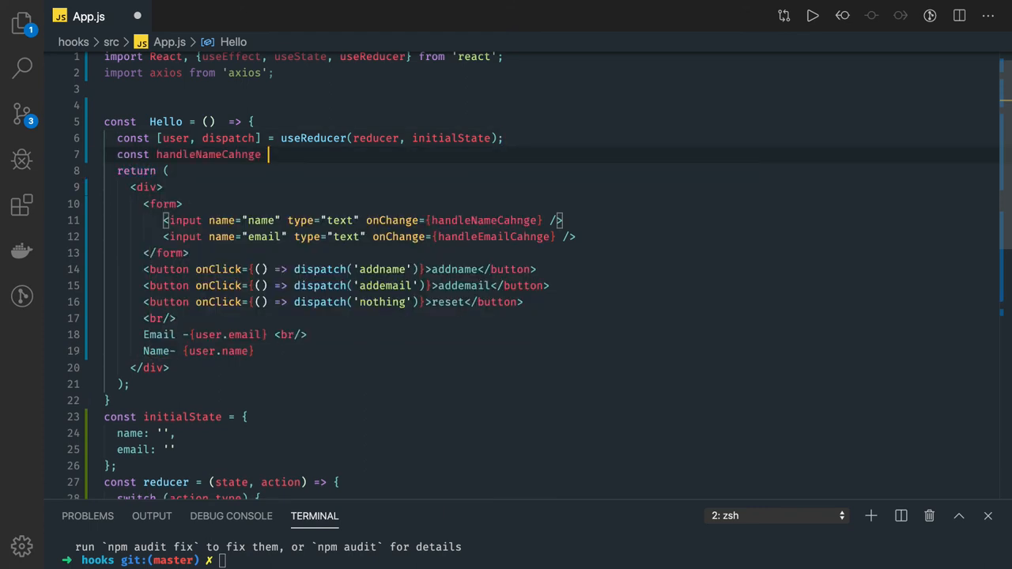
pyautogui.write('=')
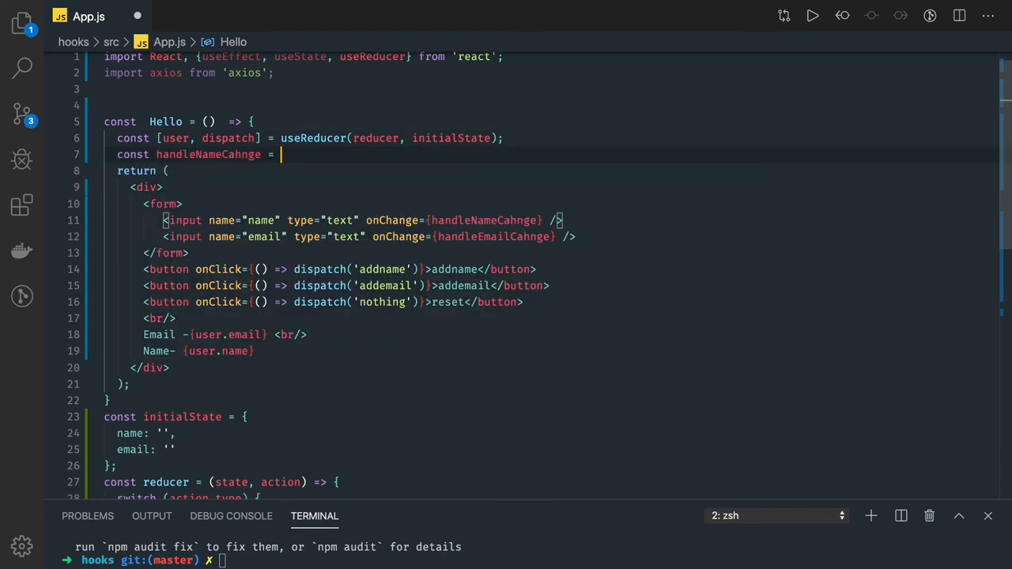
pyautogui.write('() => {')
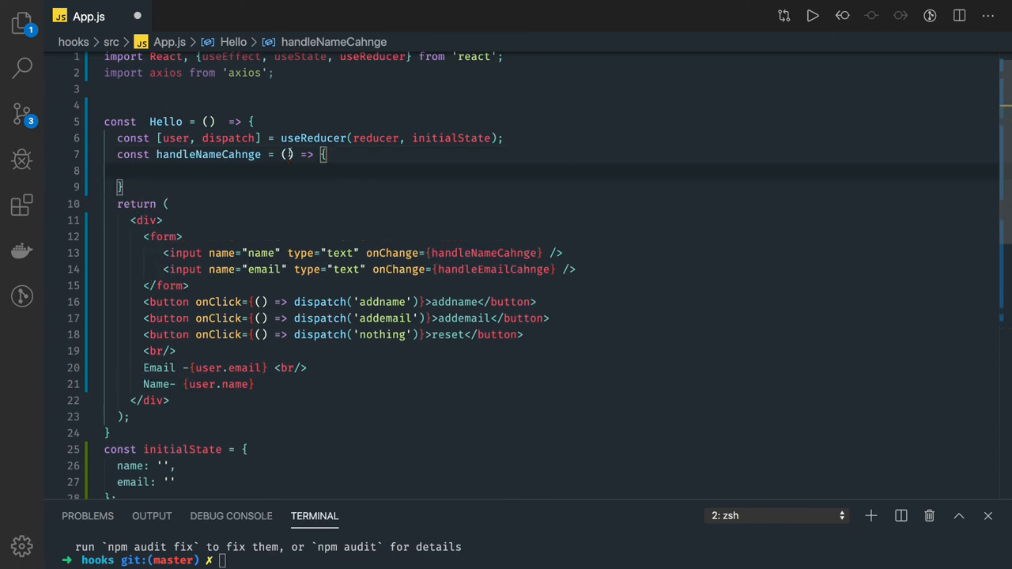
pyautogui.write('e')
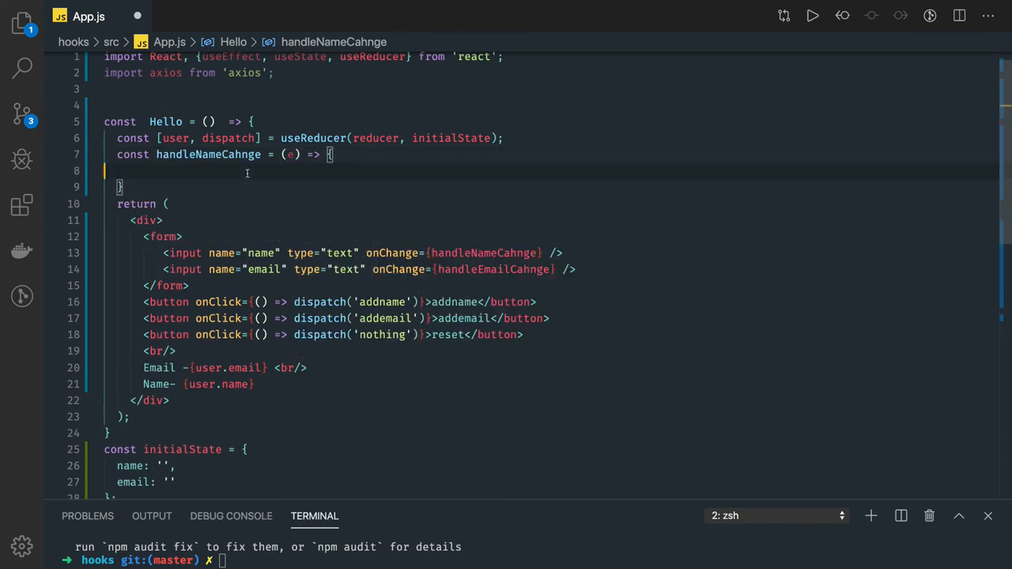
pyautogui.write('dispatch({')
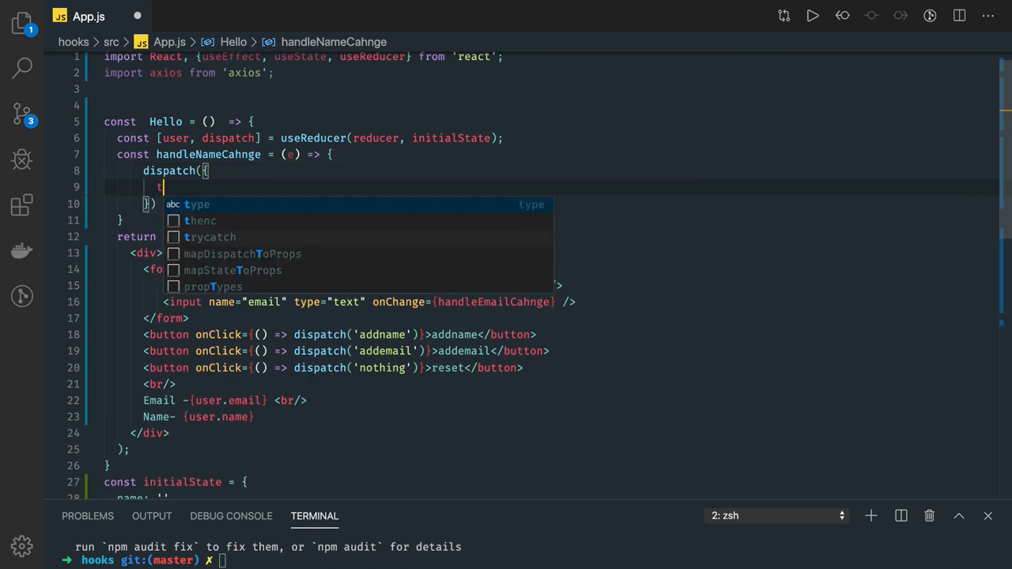
pyautogui.write("type: ''")
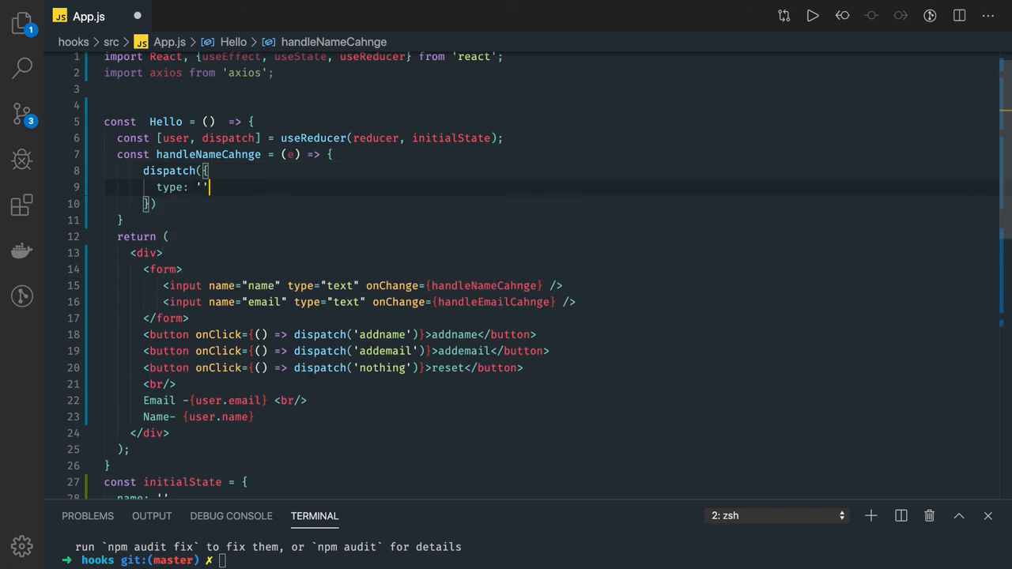
pyautogui.write('addname')
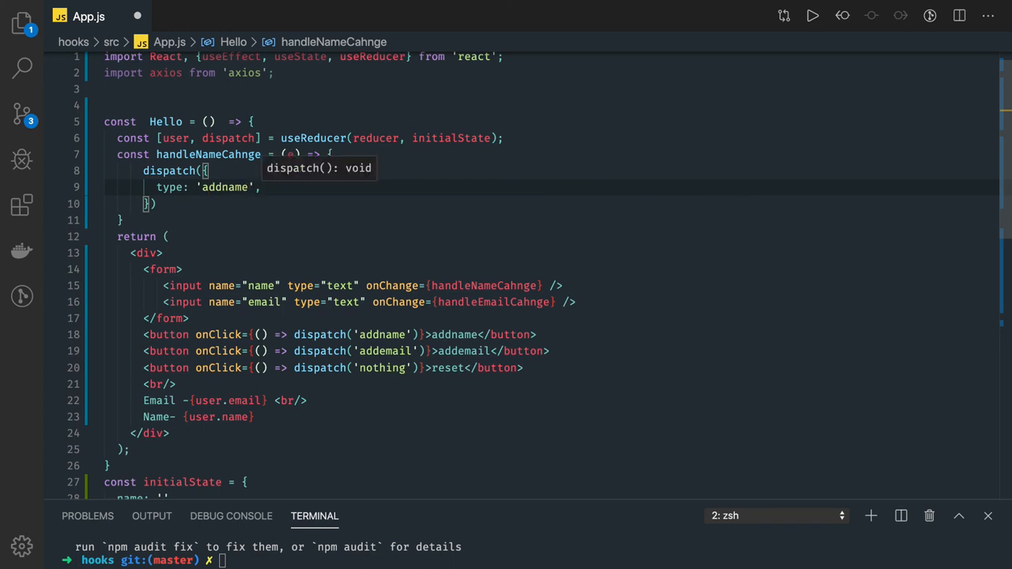
pyautogui.write('payload: e.ta')
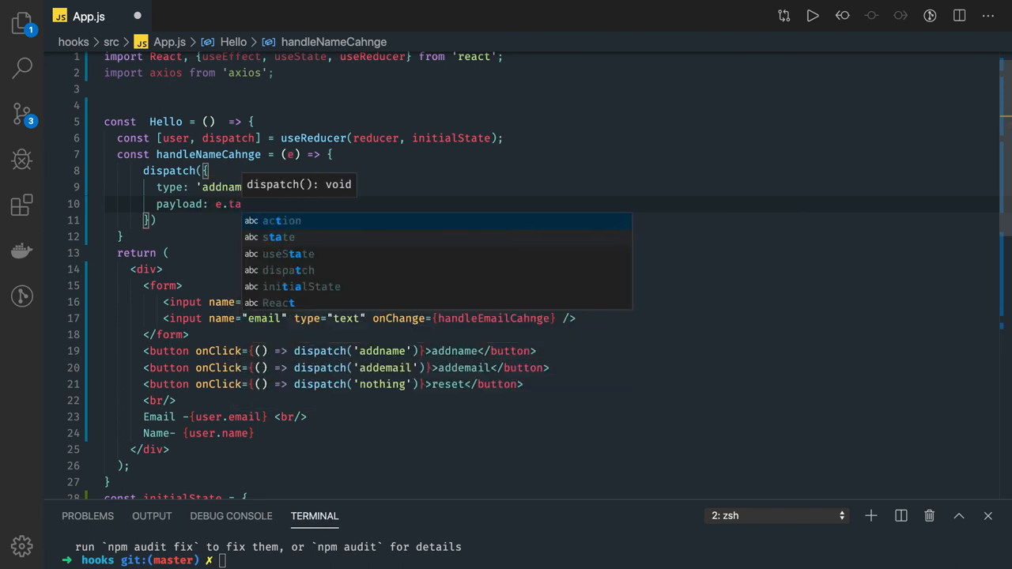
pyautogui.write('rget.value')
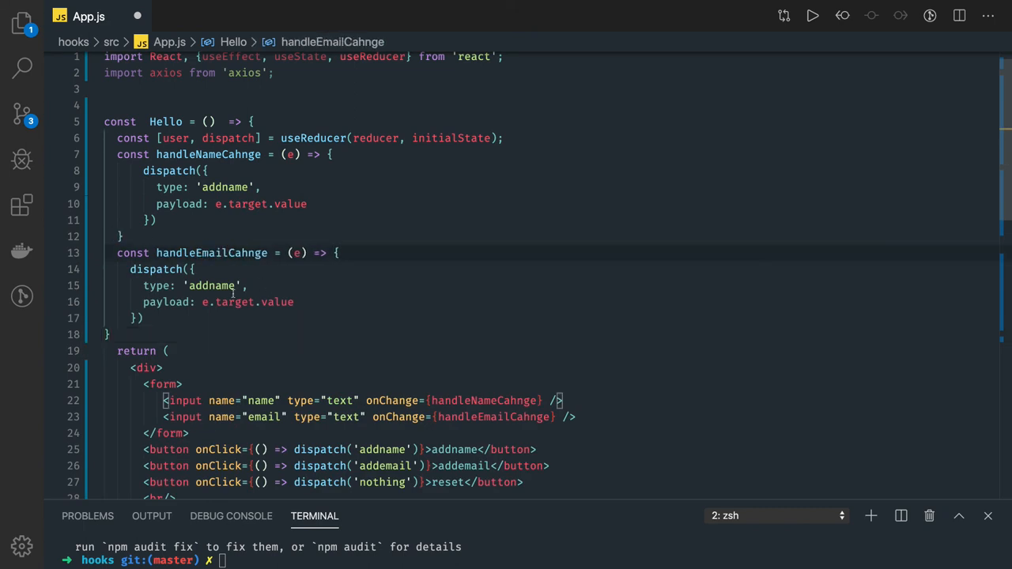
# - Set the email handler's type to 'addemail' and delete the addname, addemail and reset buttons
pyautogui.press('Backspace')
pyautogui.write('email')
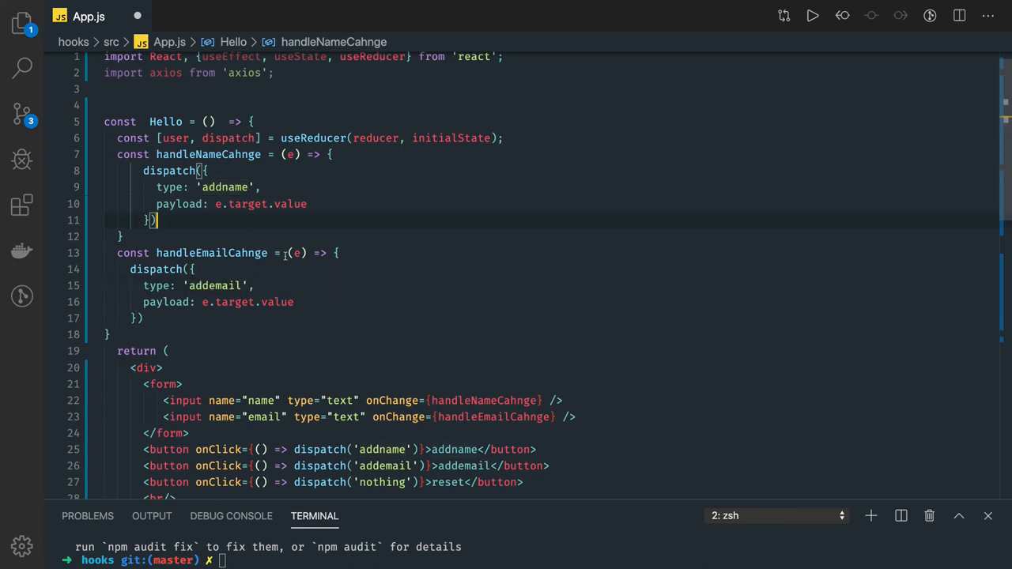
pyautogui.scroll(3)
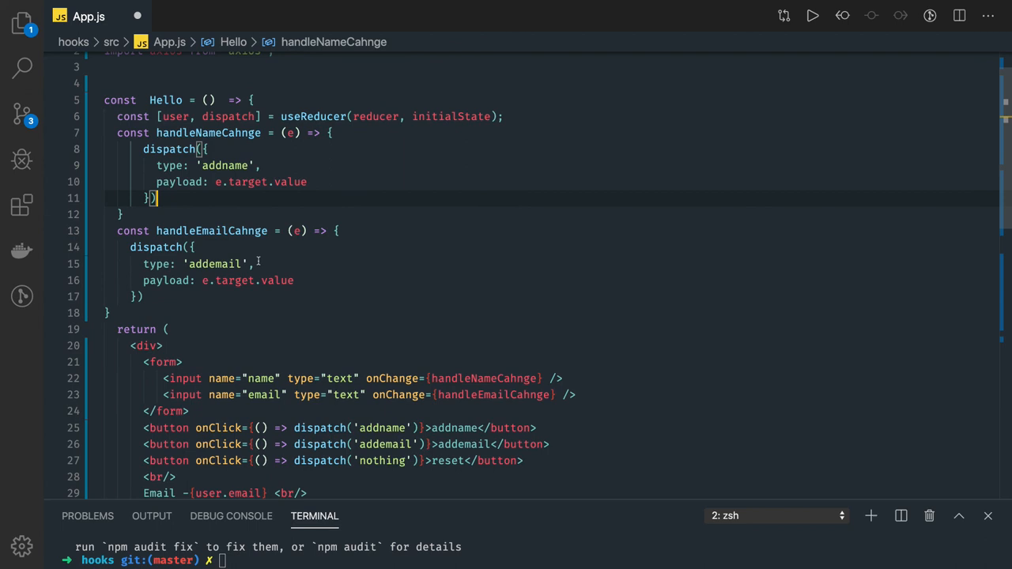
pyautogui.scroll(3)
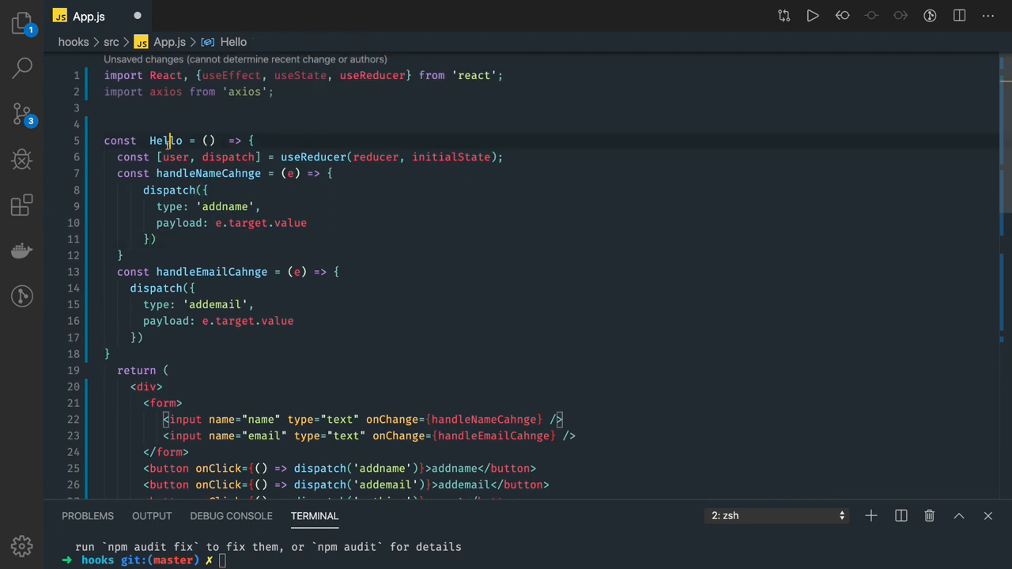
pyautogui.scroll(-3)
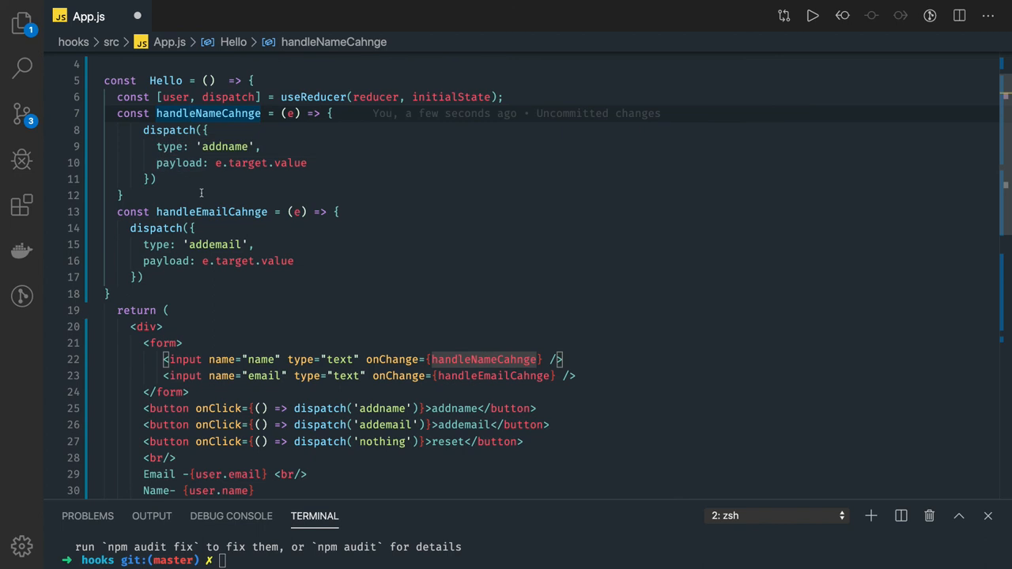
pyautogui.scroll(-3)
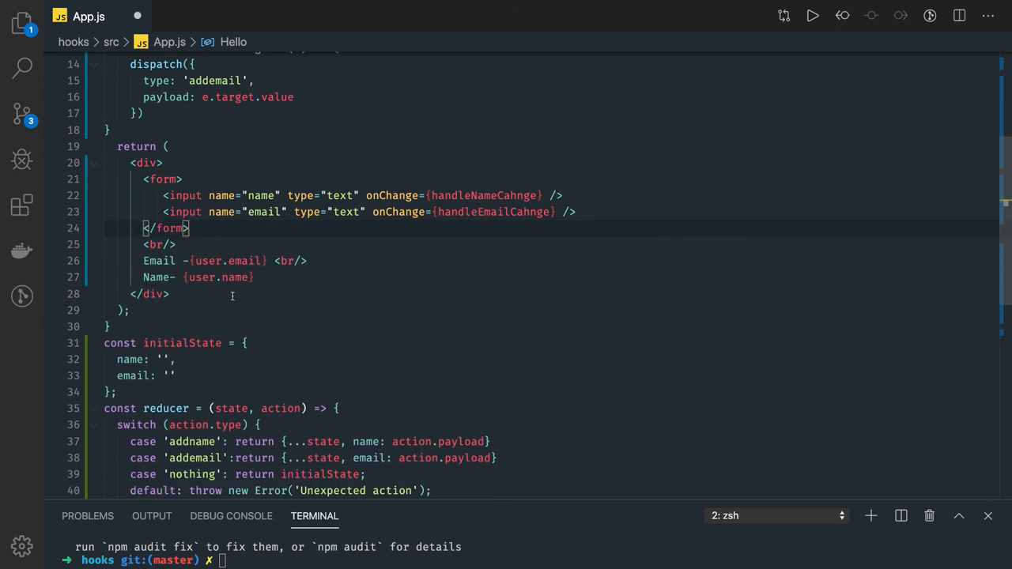
pyautogui.scroll(-3)
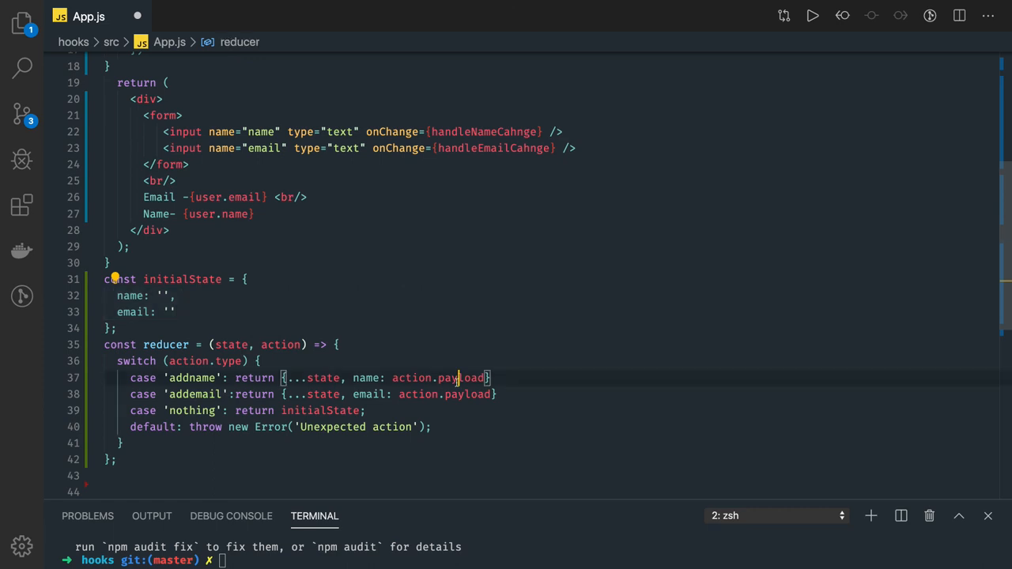
pyautogui.scroll(3)
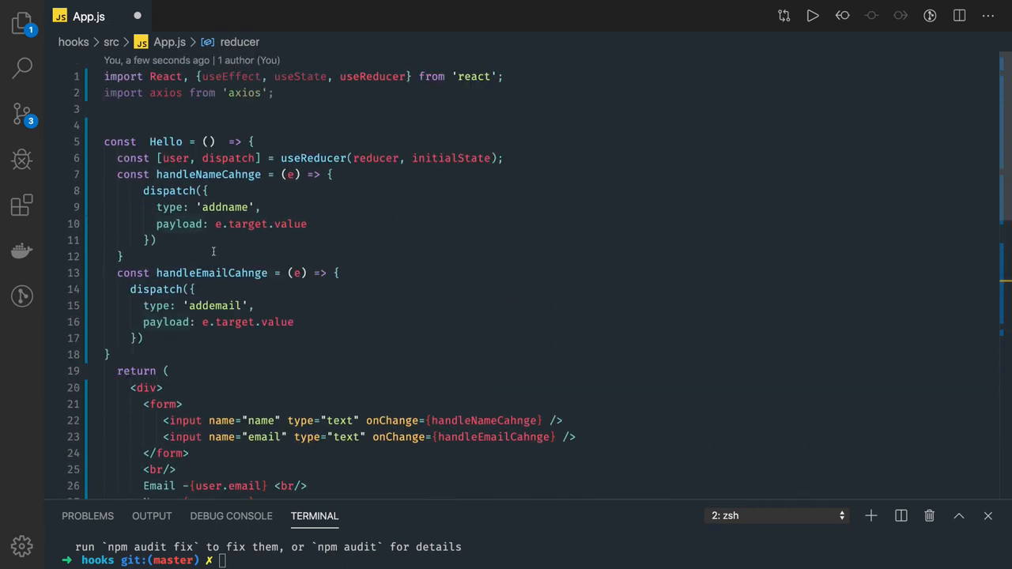
pyautogui.click(146, 240)
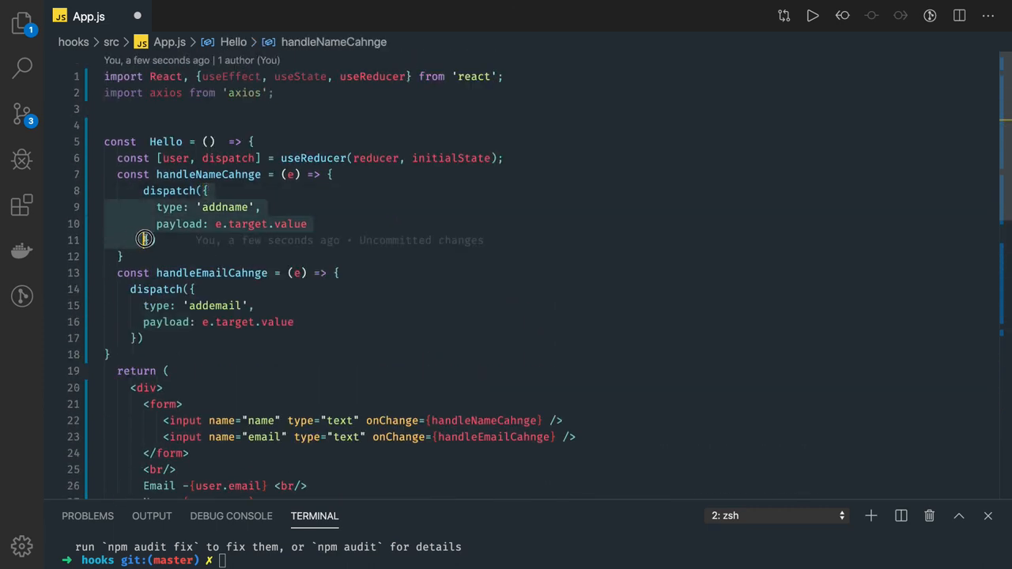
pyautogui.scroll(-3)
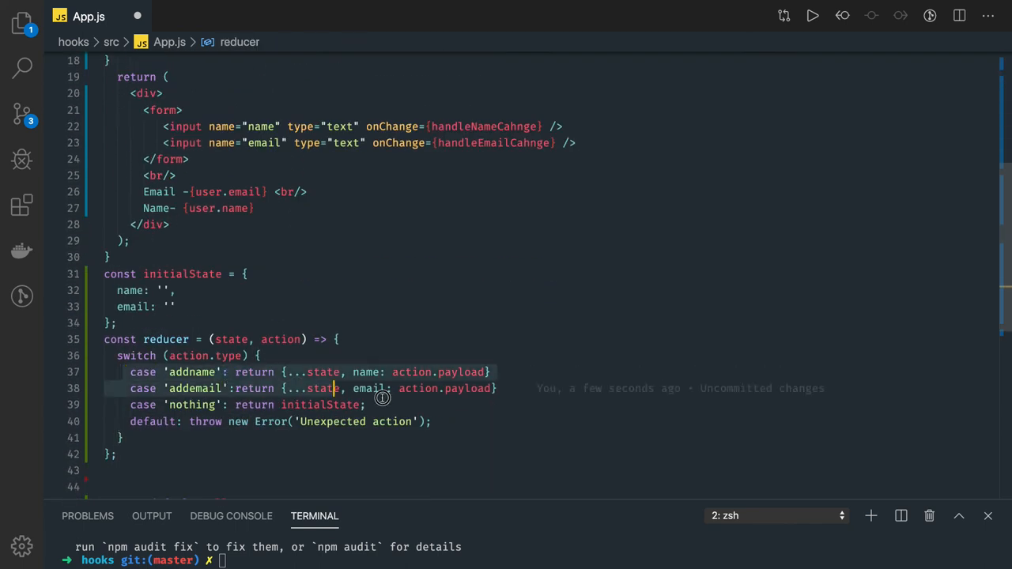
pyautogui.scroll(3)
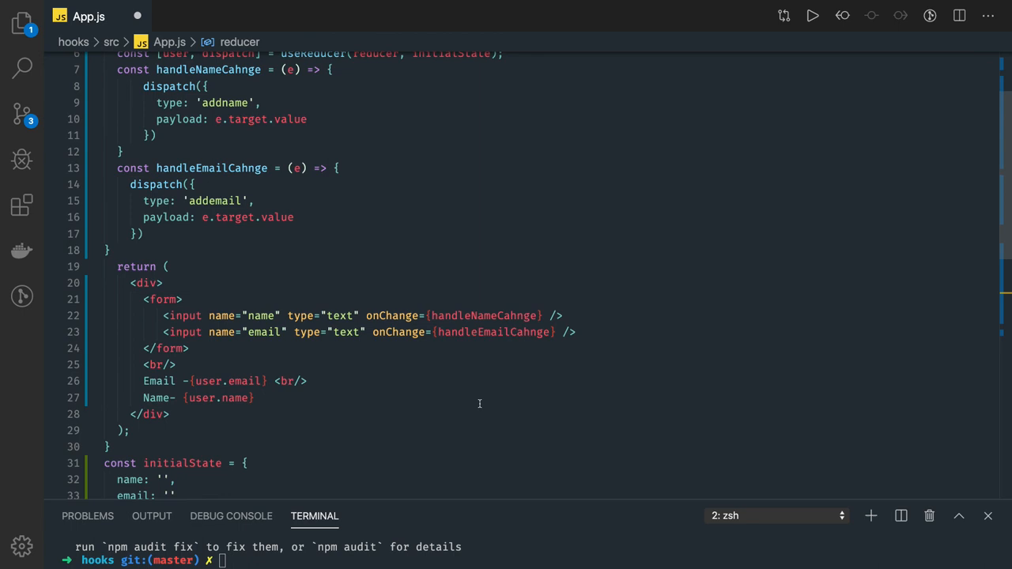
pyautogui.scroll(3)
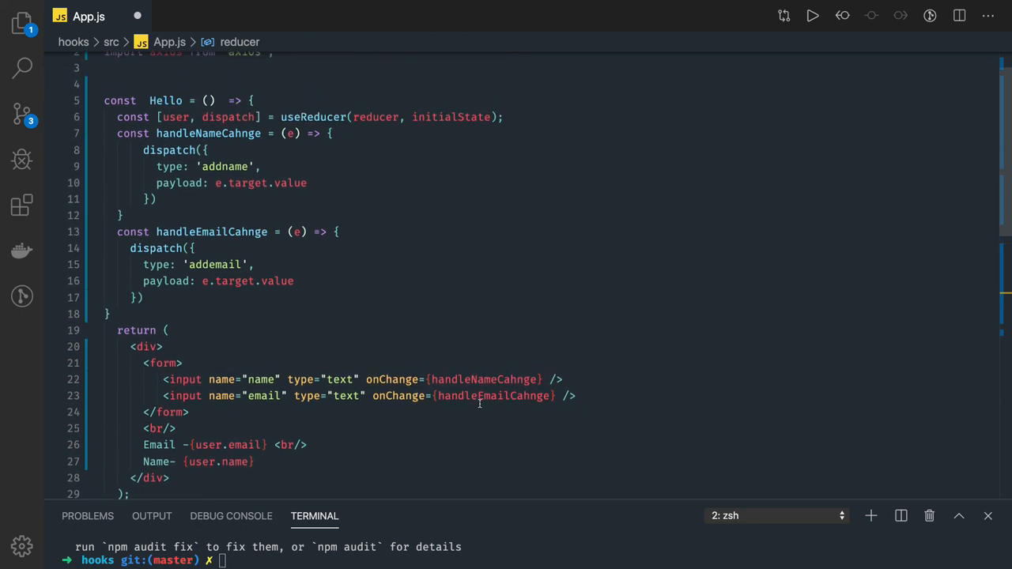